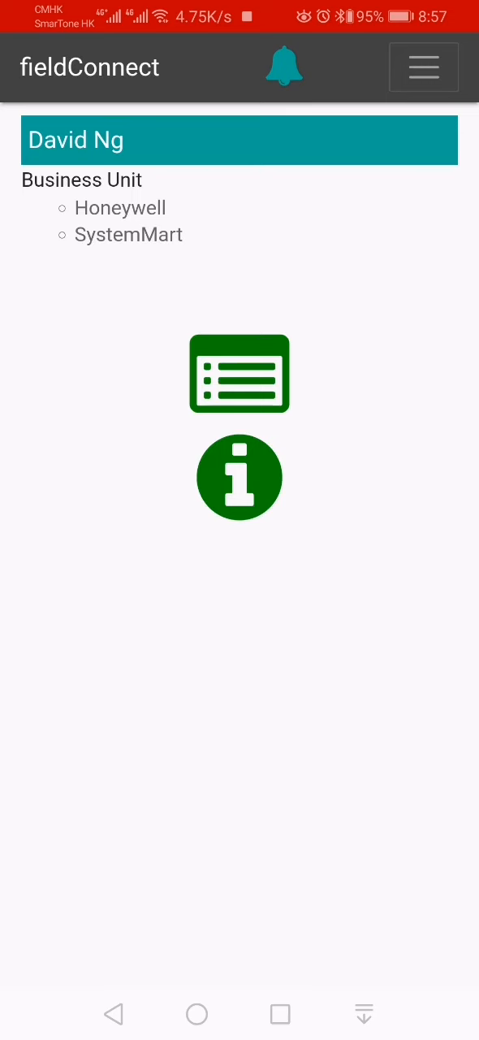
Open the assignment list and view assignment 1900013, The Link CCTV Maintenance
{"action": "left_click", "coordinate": [239, 373]}
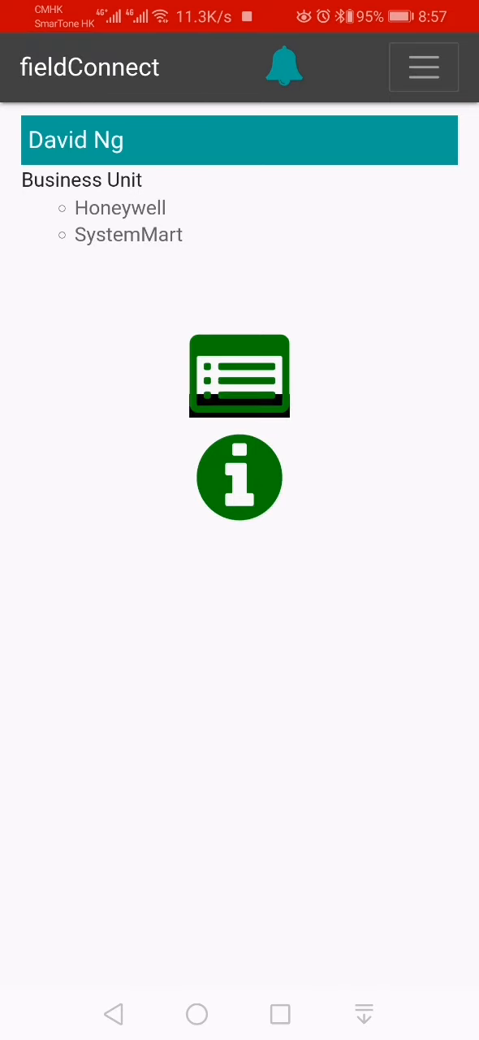
{"action": "left_click", "coordinate": [239, 375]}
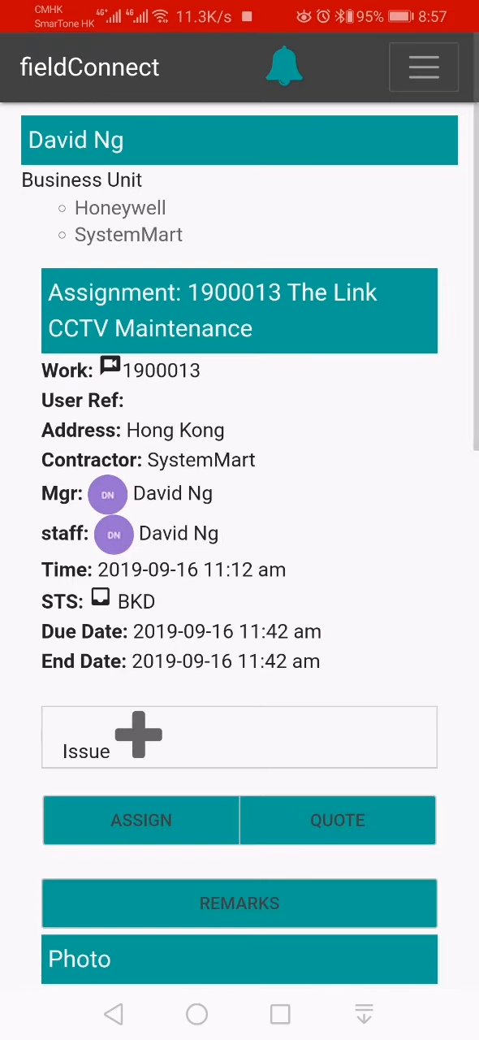
{"action": "left_click", "coordinate": [141, 820]}
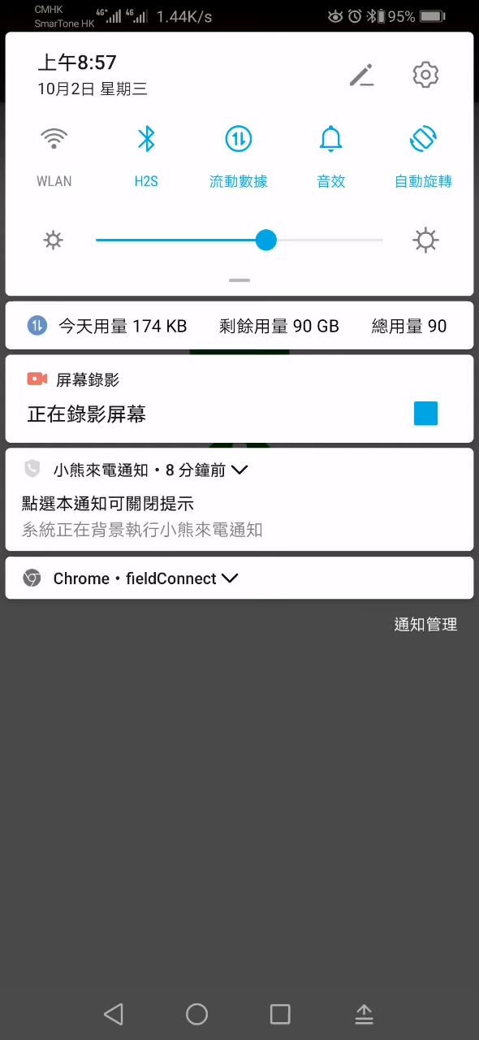
Switch off Wi-Fi from the Android quick settings panel
{"action": "left_click", "coordinate": [239, 139]}
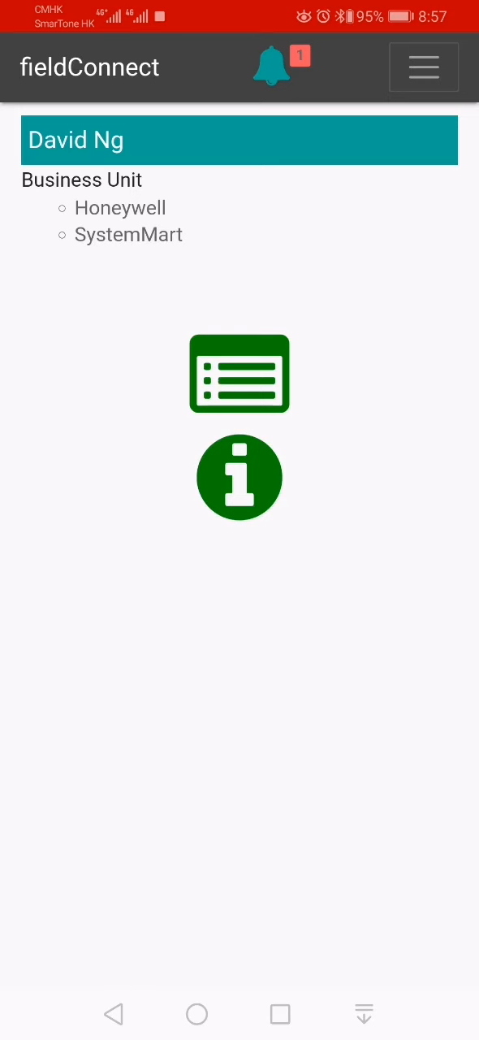
Load the assignment list offline, showing jobs 1900014 through 1900007
{"action": "left_click", "coordinate": [239, 374]}
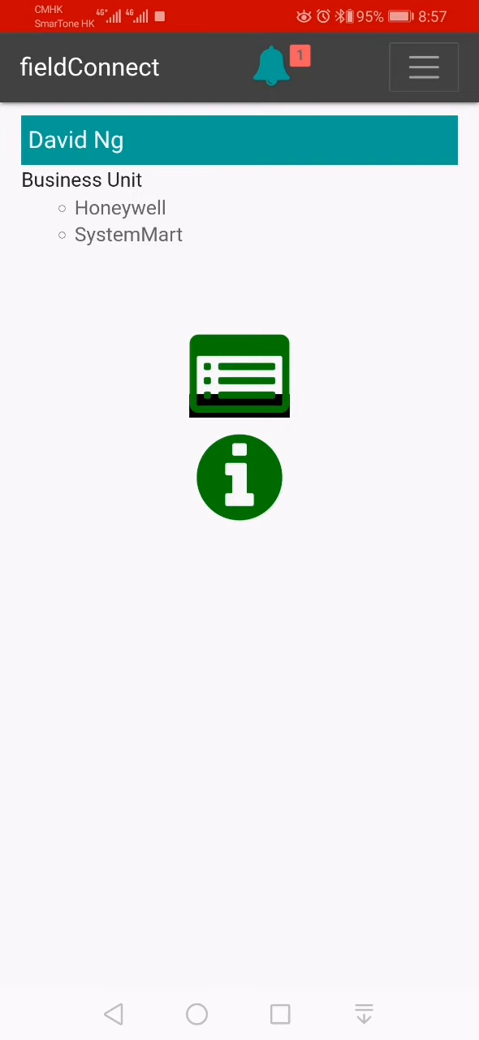
{"action": "left_click", "coordinate": [238, 375]}
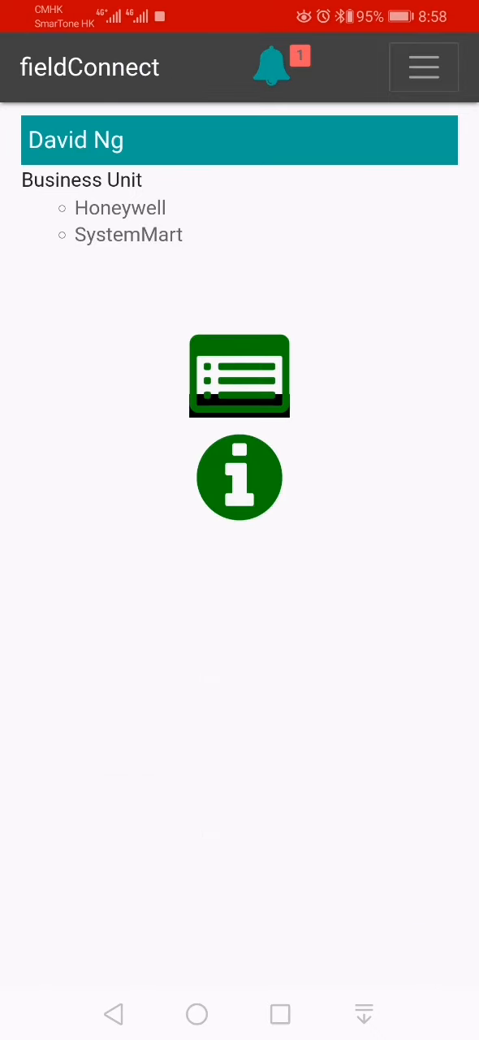
{"action": "left_click", "coordinate": [239, 375]}
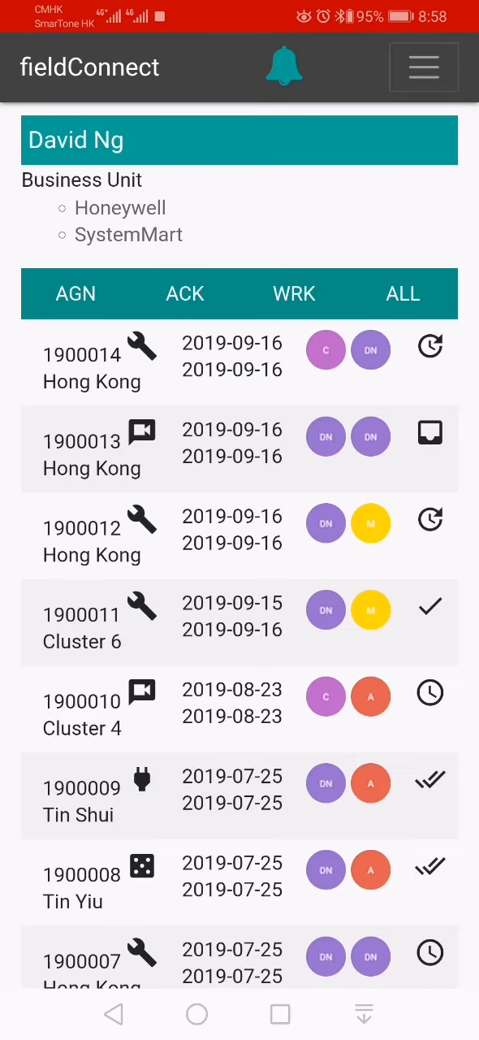